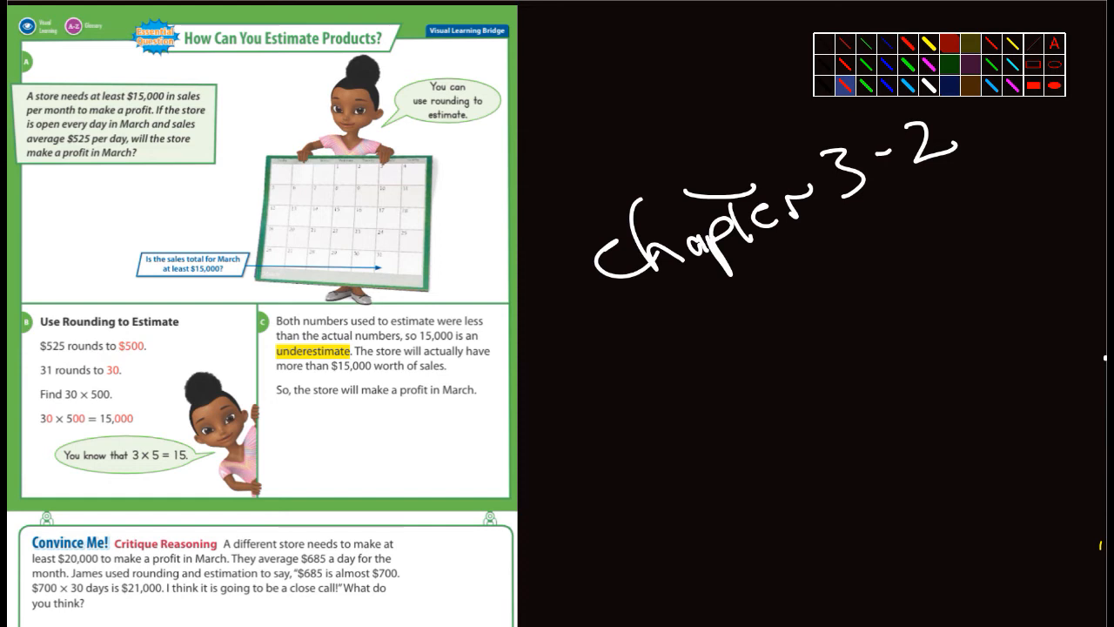
# Write 3 × 5 = 15 in red beside the page and underline the 3 and 5 in 30 × 500
pyautogui.moveTo(62, 397); pyautogui.dragTo(123, 397)
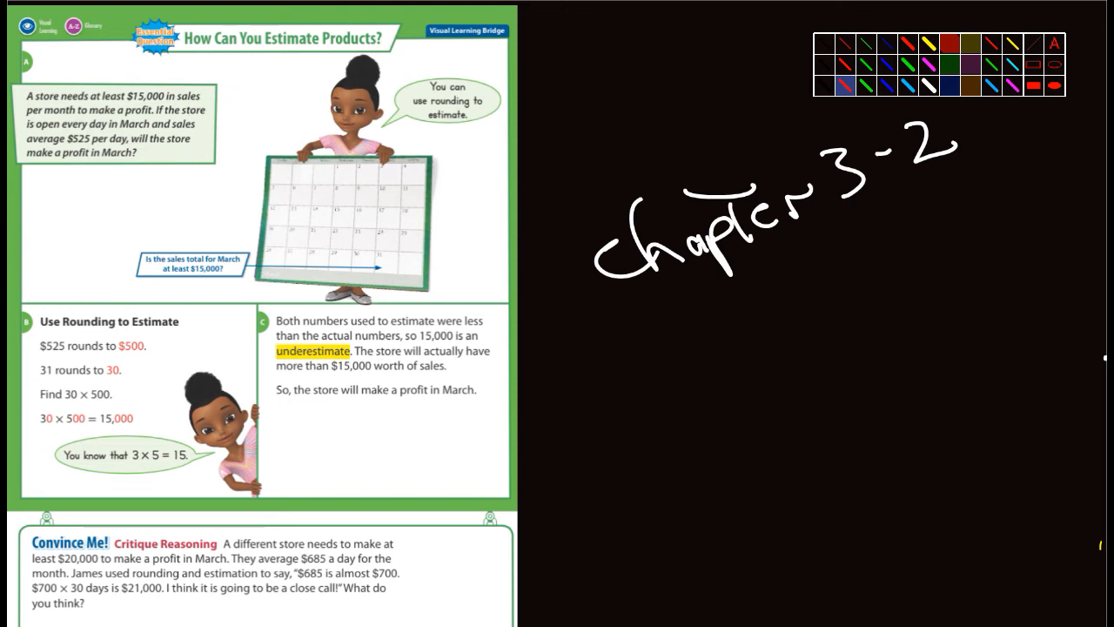
pyautogui.moveTo(627, 349); pyautogui.dragTo(717, 374)
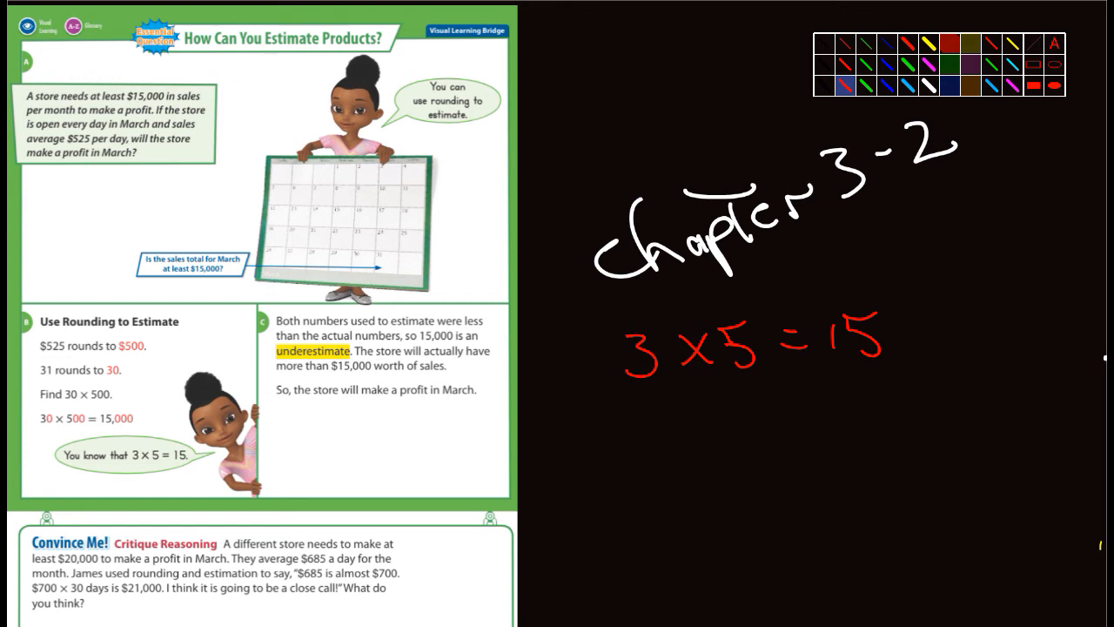
pyautogui.moveTo(38, 428); pyautogui.dragTo(108, 428)
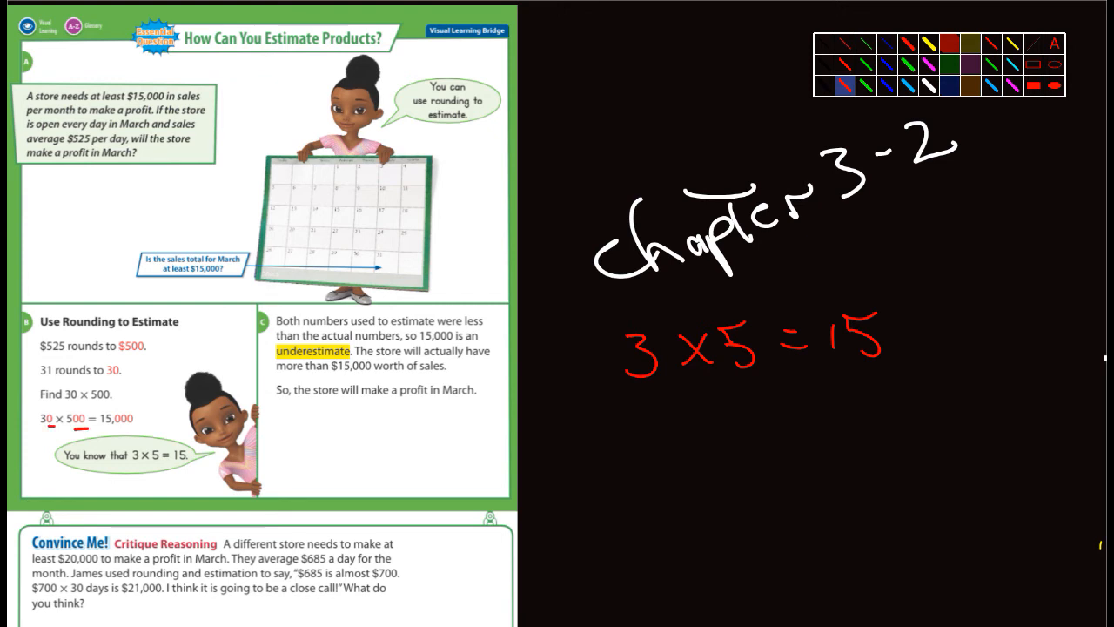
pyautogui.moveTo(870, 344); pyautogui.dragTo(922, 348)
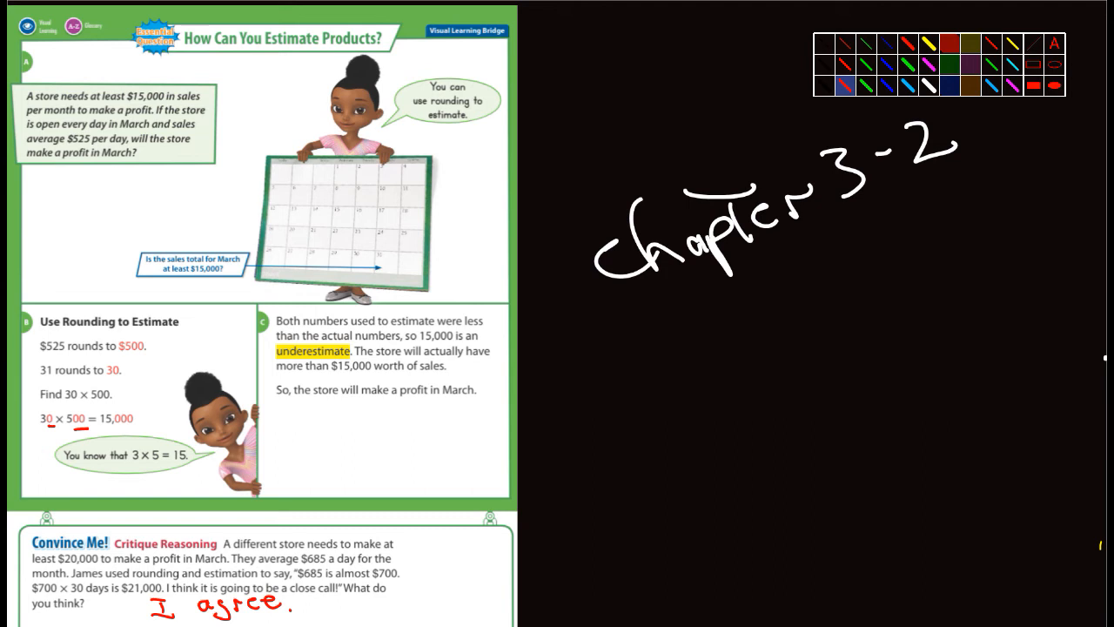
# Scroll down past the 'I agree.' note toward the Another Example page
pyautogui.scroll(-3)
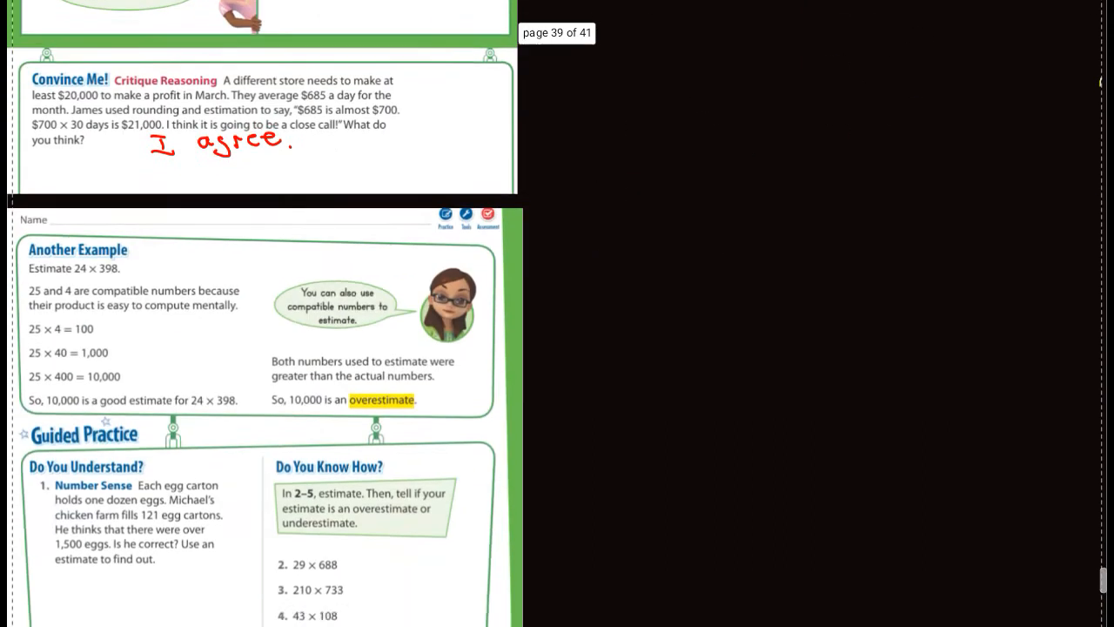
# Underline the 25 × 4 = 100 and 25 × 40 = 1,000 lines and circle the 10,000 estimate
pyautogui.scroll(-3)
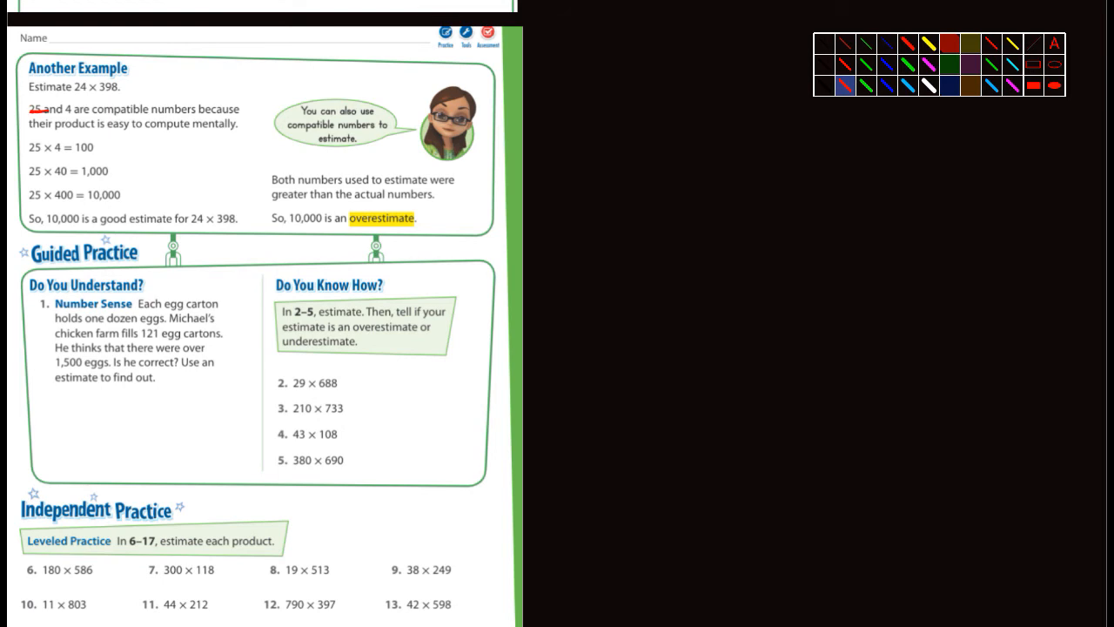
pyautogui.click(35, 108)
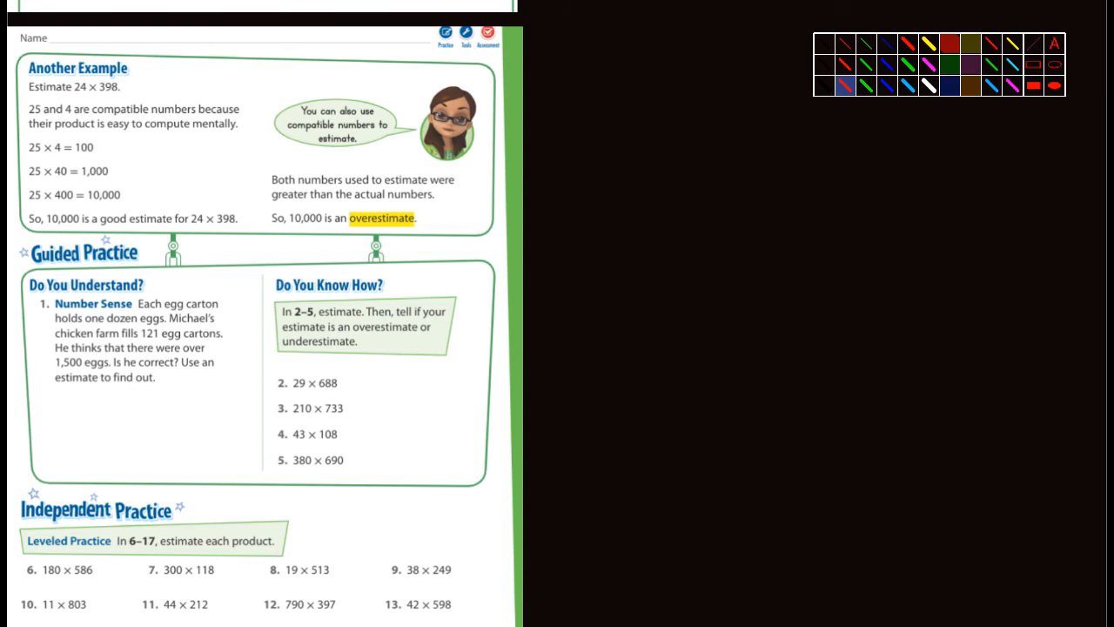
pyautogui.moveTo(24, 153); pyautogui.dragTo(106, 149)
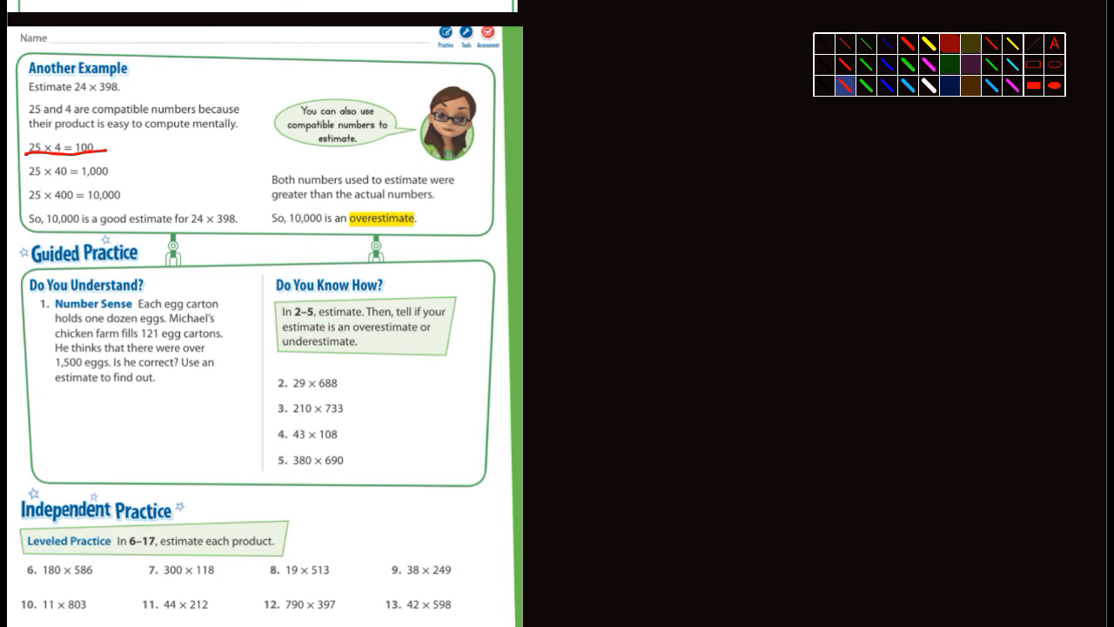
pyautogui.moveTo(28, 173); pyautogui.dragTo(125, 173)
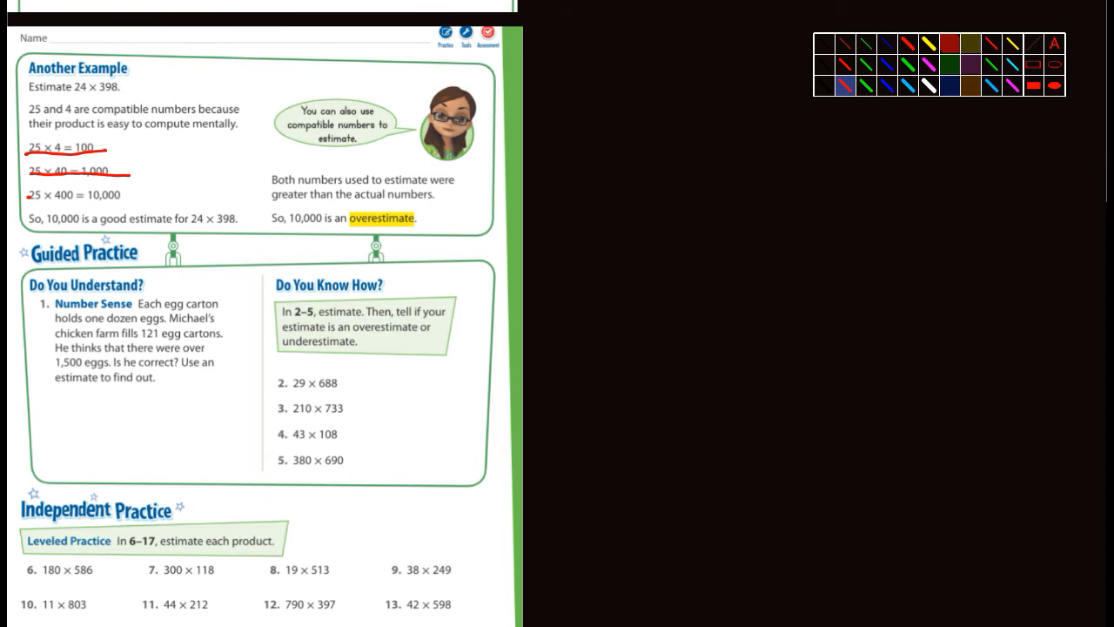
pyautogui.moveTo(29, 198); pyautogui.dragTo(131, 198)
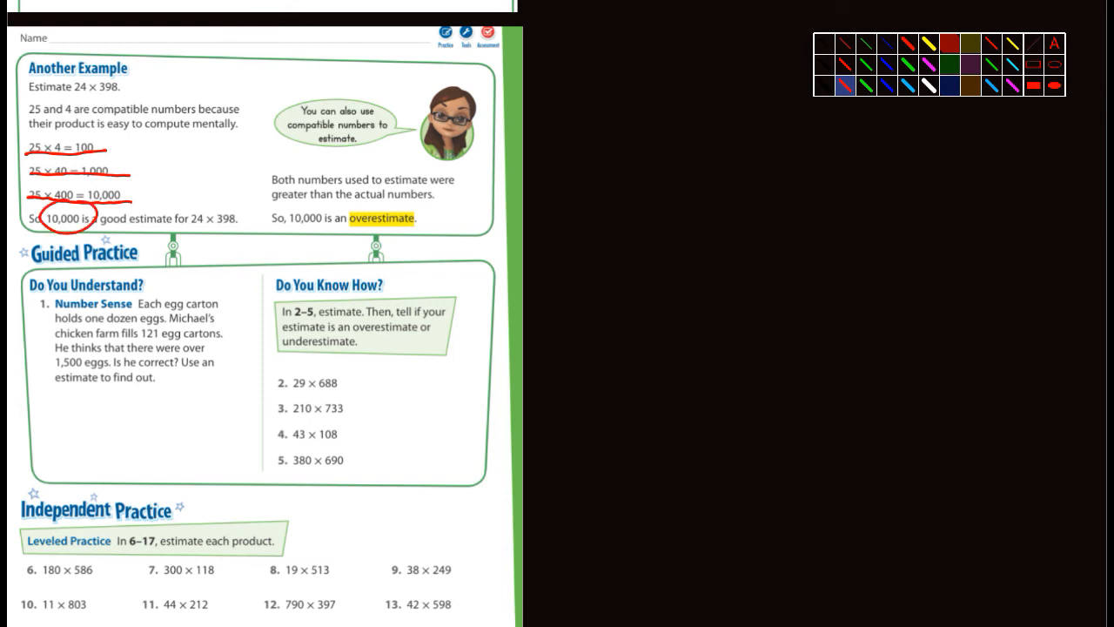
# Circle 24 × 398, write 400 as the rounded 398, and underline 'greater'
pyautogui.moveTo(212, 195); pyautogui.dragTo(188, 235)
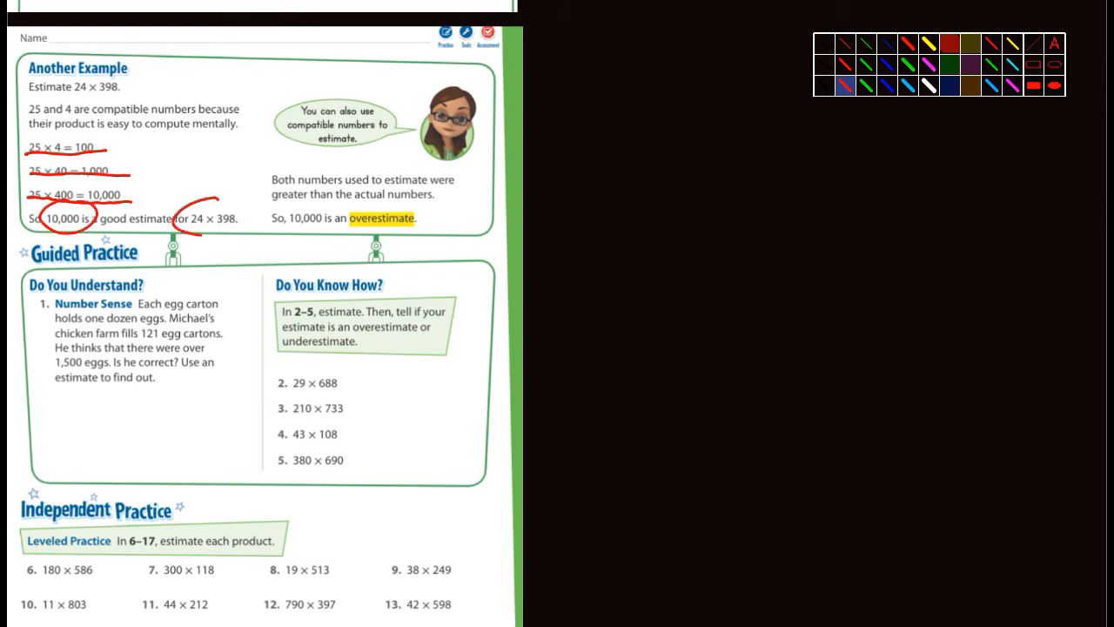
pyautogui.moveTo(174, 200); pyautogui.dragTo(223, 223)
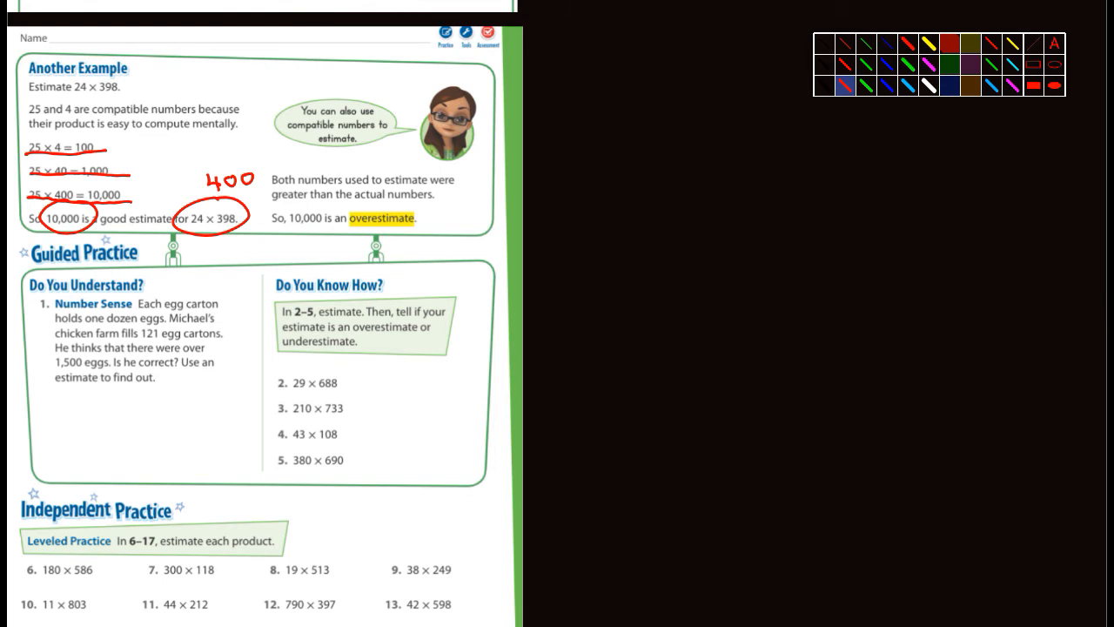
pyautogui.moveTo(198, 177); pyautogui.dragTo(136, 198)
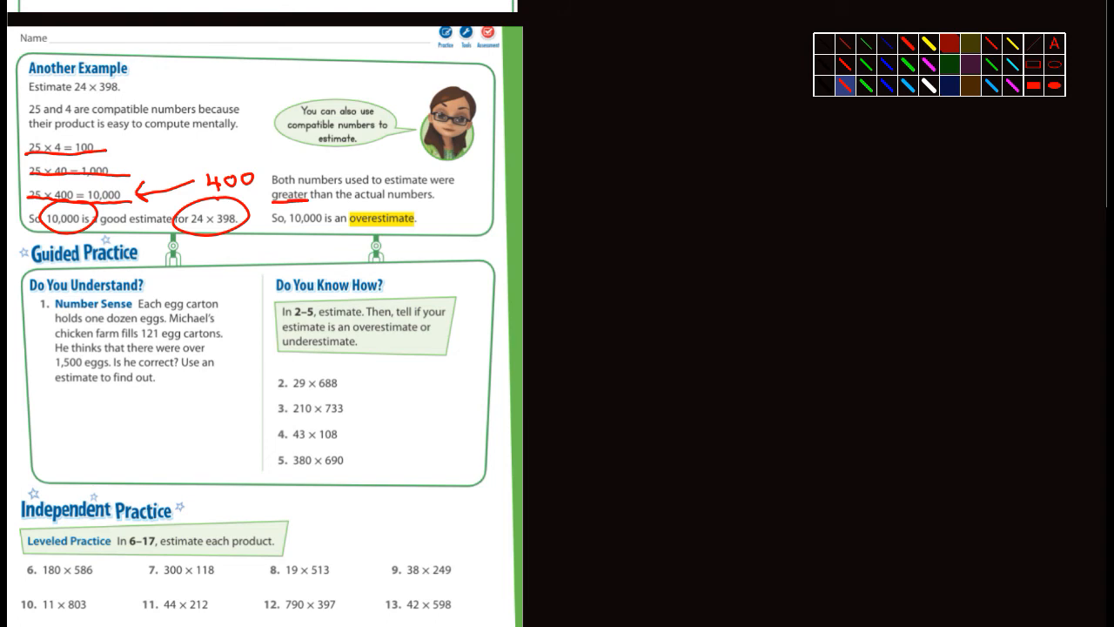
pyautogui.moveTo(427, 180); pyautogui.dragTo(456, 179)
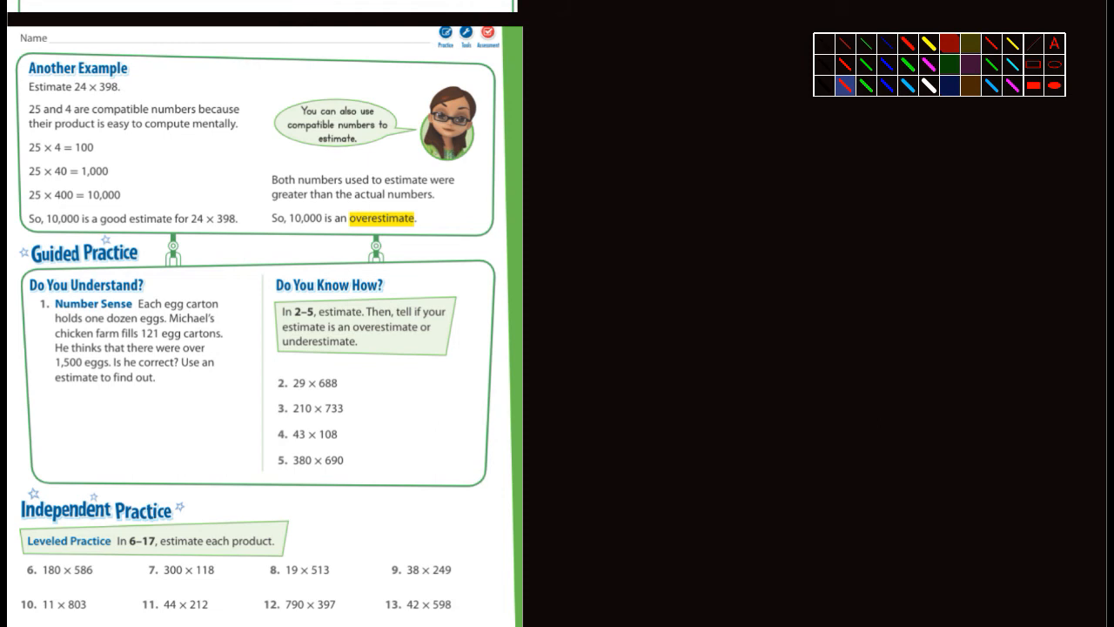
# Write 12 × 121 and the rounded 10 × 120 = 1200 under question 1, underlining 10 and 120 in blue
pyautogui.moveTo(53, 409); pyautogui.dragTo(108, 397)
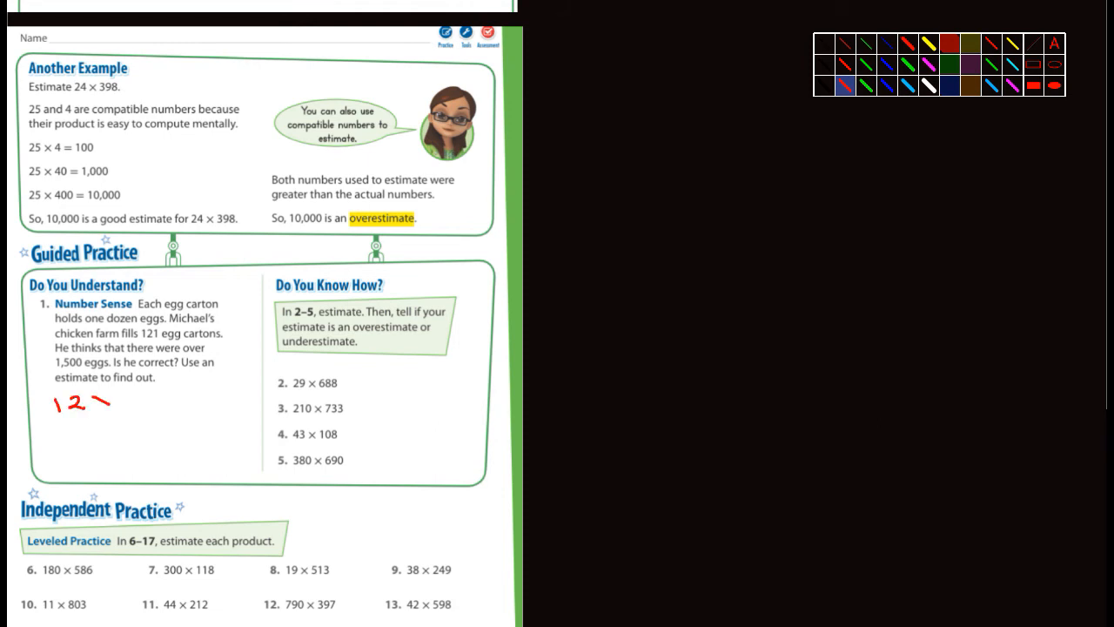
pyautogui.moveTo(105, 401); pyautogui.dragTo(153, 400)
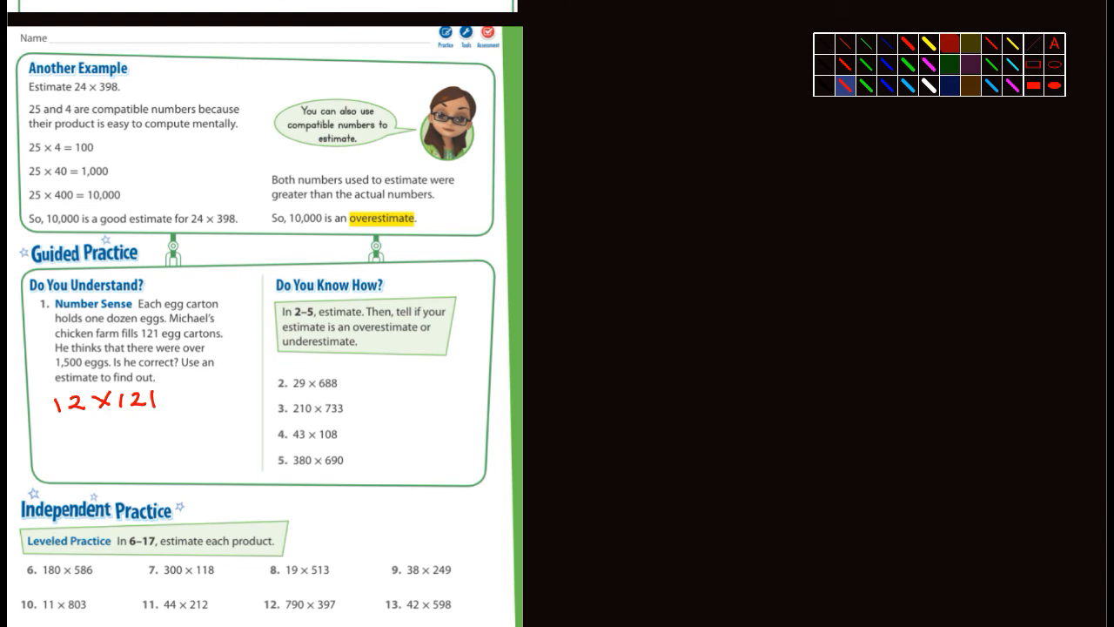
pyautogui.moveTo(59, 436); pyautogui.dragTo(113, 432)
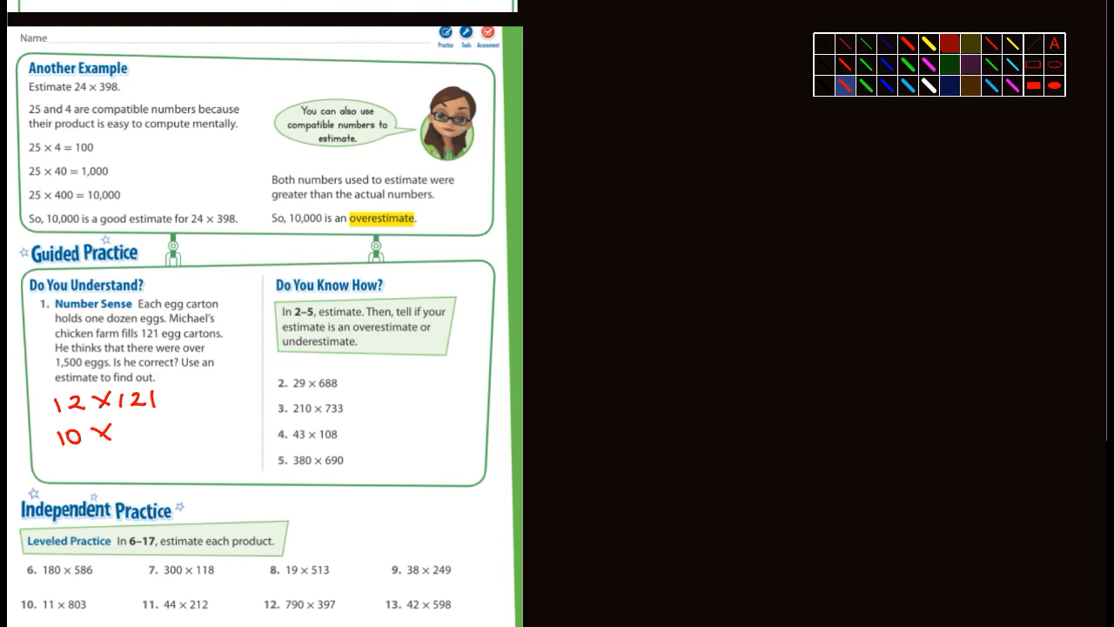
pyautogui.moveTo(113, 432); pyautogui.dragTo(174, 432)
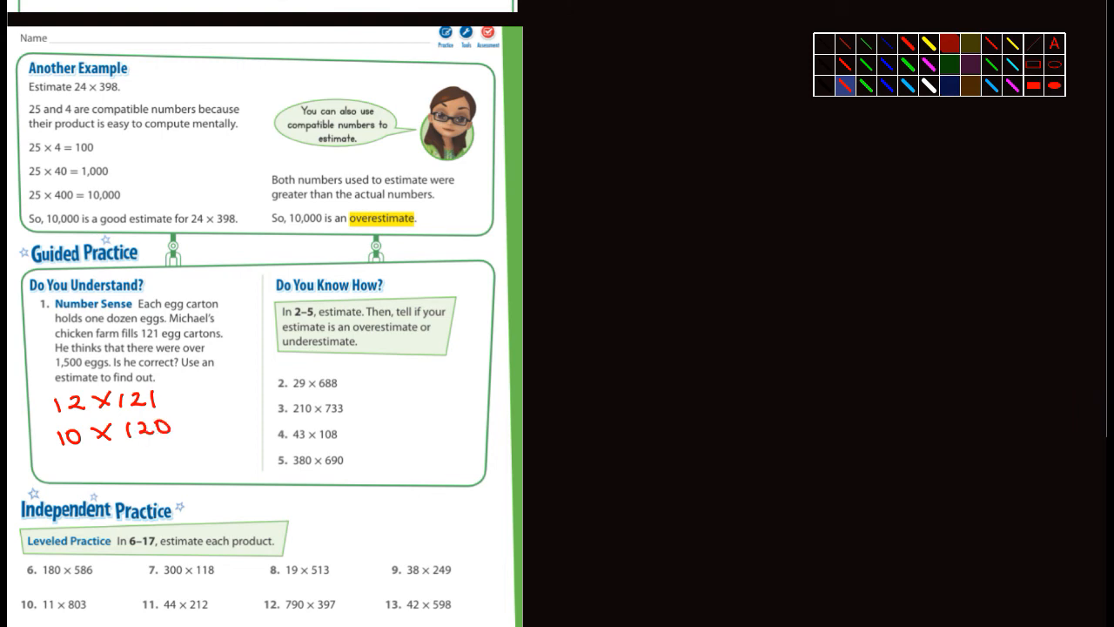
pyautogui.moveTo(174, 426); pyautogui.dragTo(192, 432)
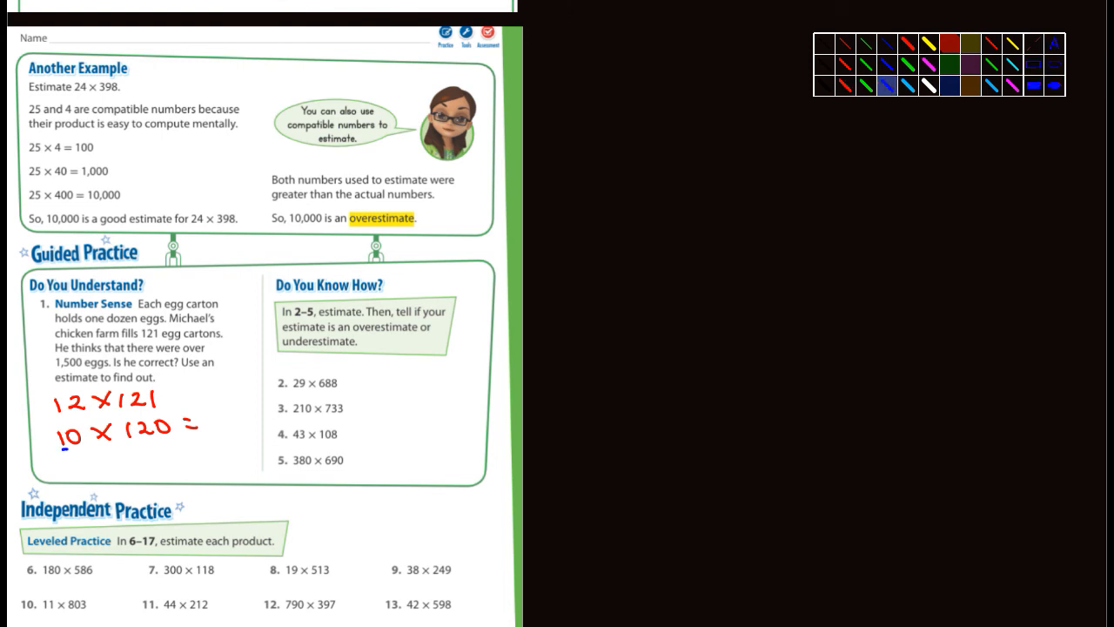
pyautogui.moveTo(209, 427); pyautogui.dragTo(235, 427)
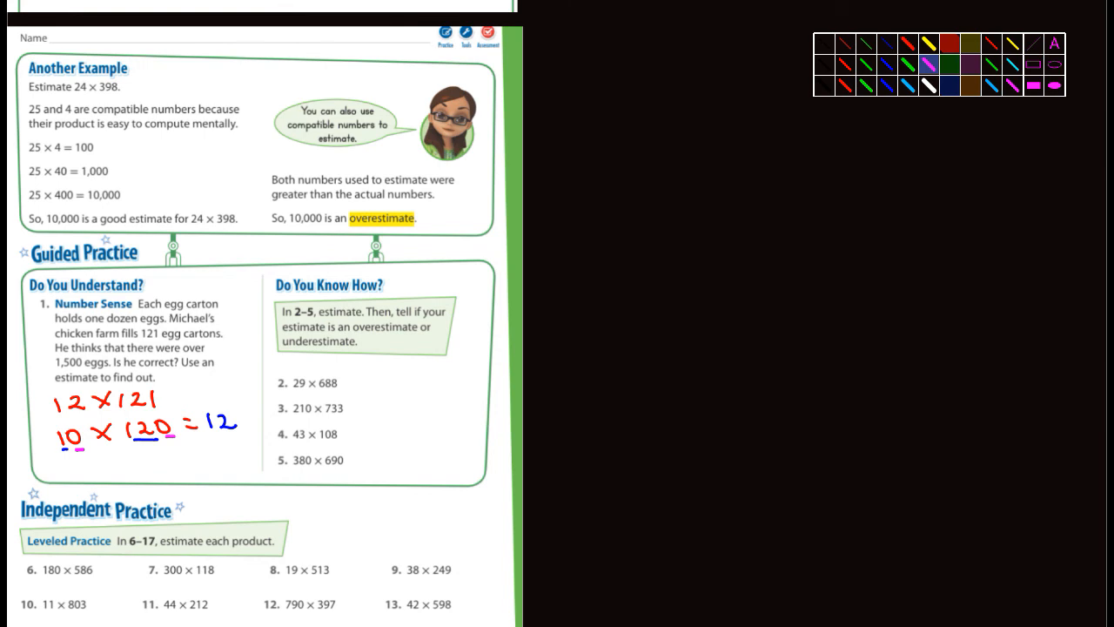
pyautogui.write('00')
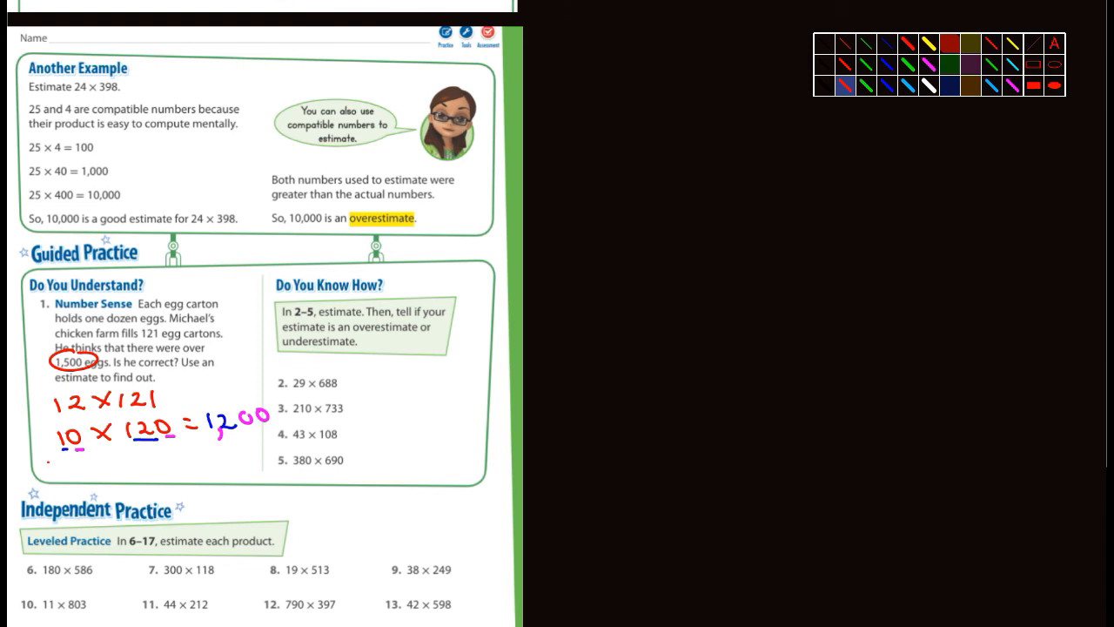
# Answer question 1 with 'No, it's too high.'
pyautogui.moveTo(49, 473); pyautogui.dragTo(87, 456)
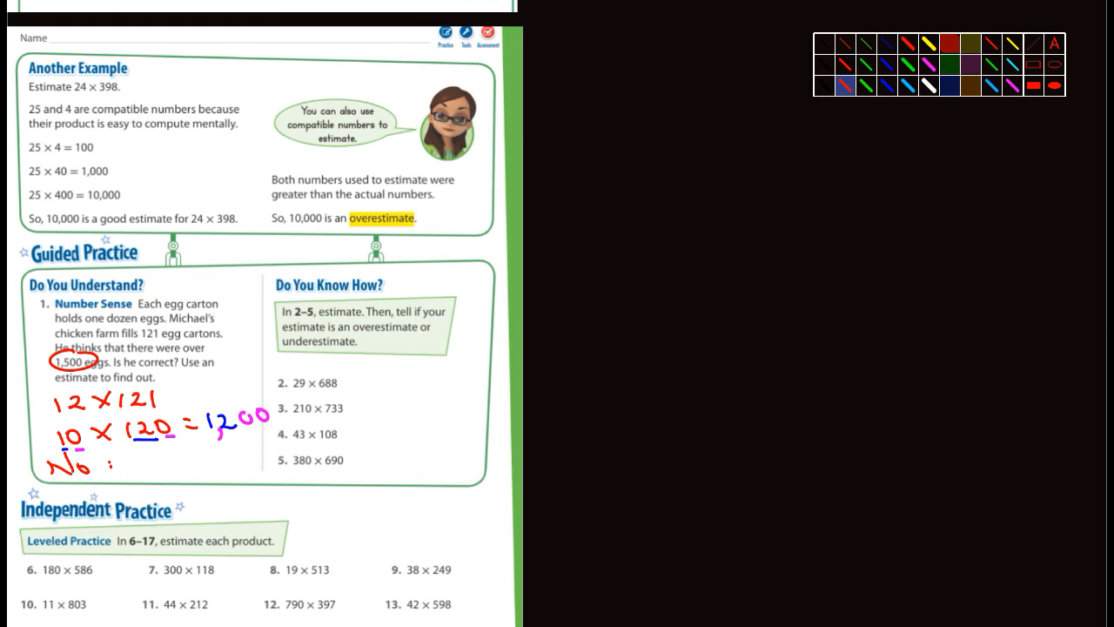
pyautogui.moveTo(108, 461); pyautogui.dragTo(171, 466)
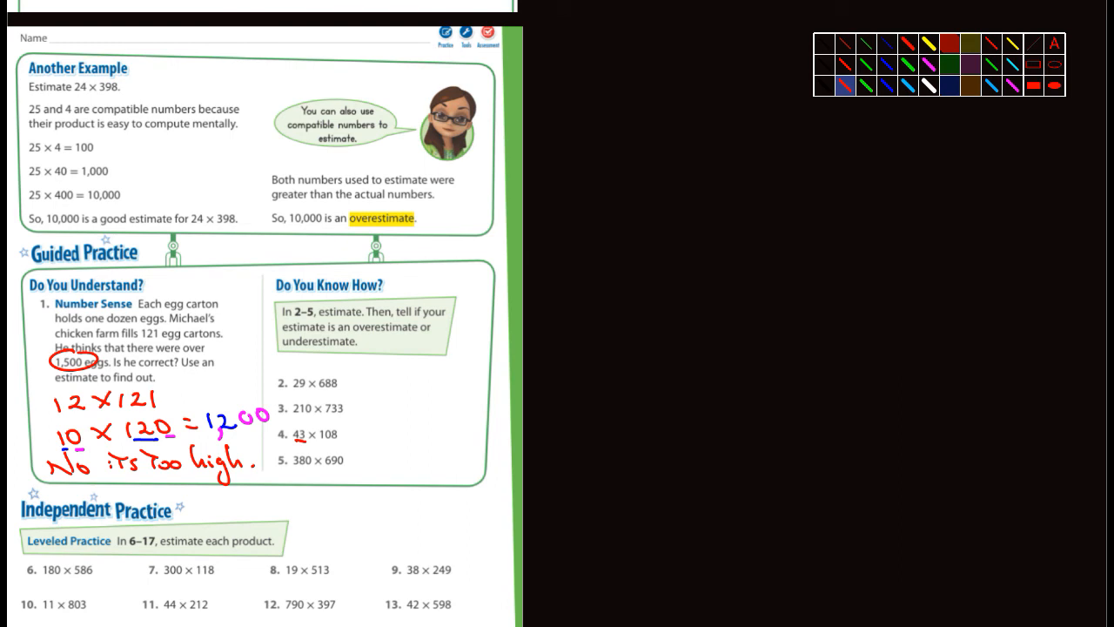
# Write 50 × 100 = 5,000 beside exercise 4 and note 43 rounded up to 50
pyautogui.write('5')
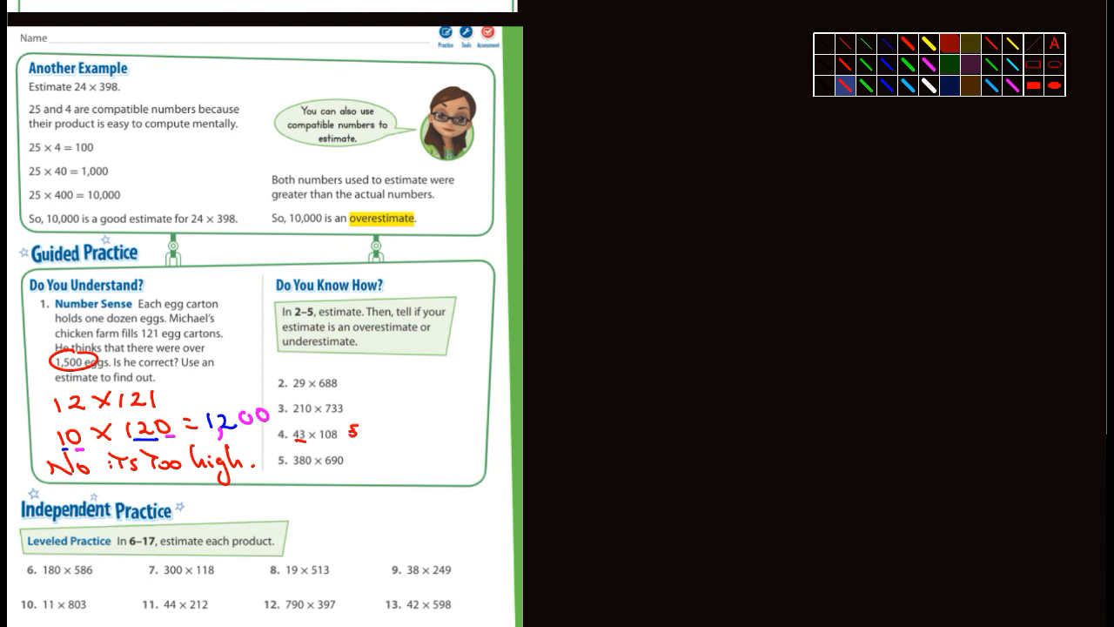
pyautogui.write('50×')
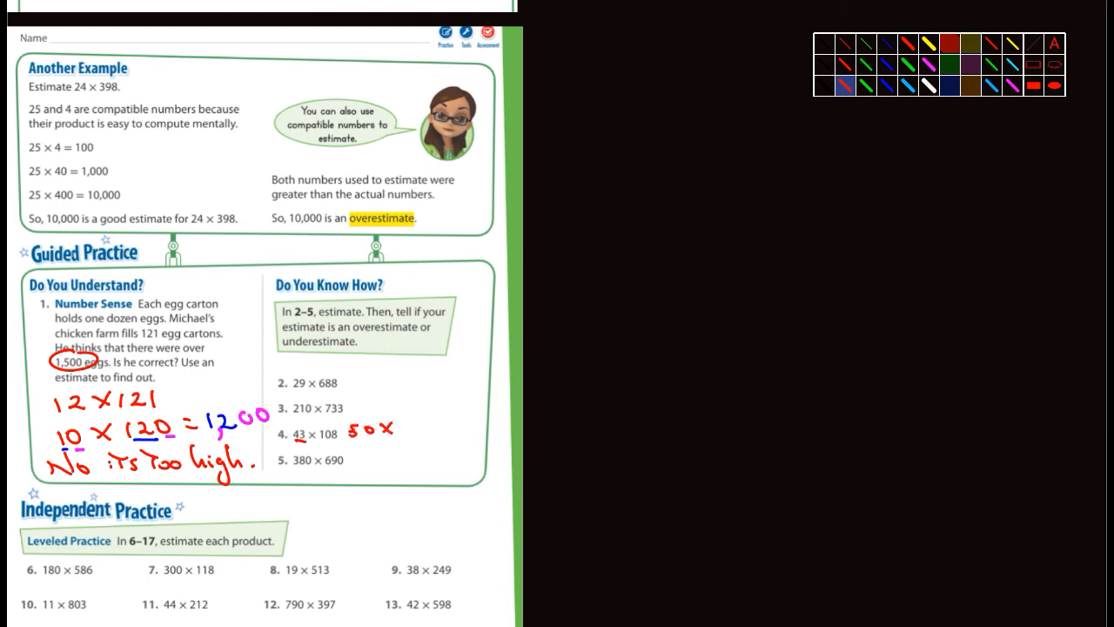
pyautogui.write('10')
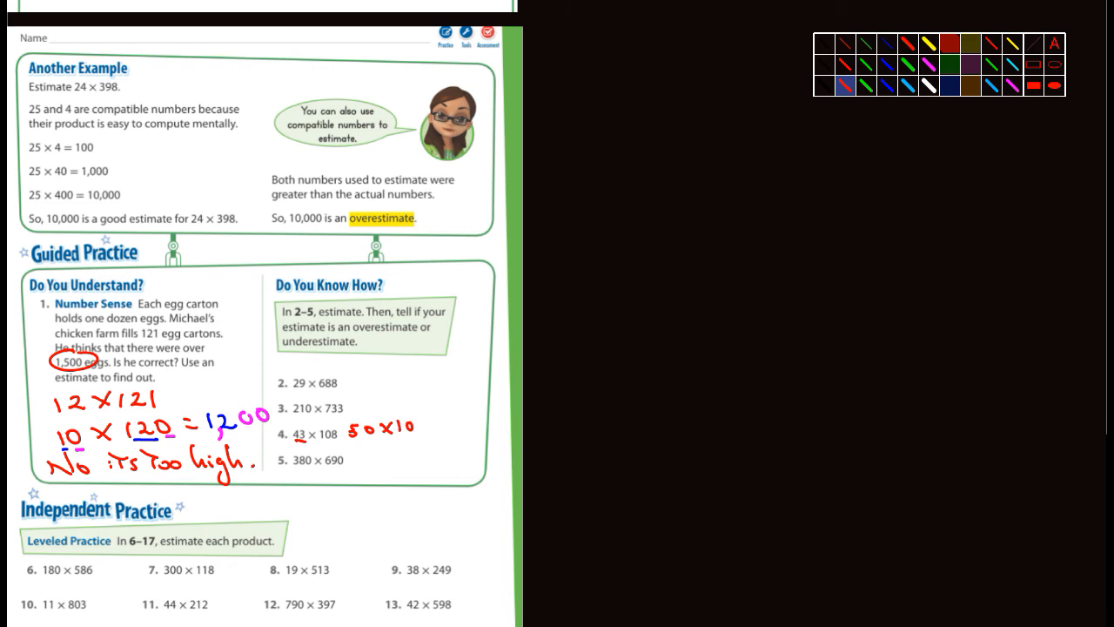
pyautogui.write('0=5')
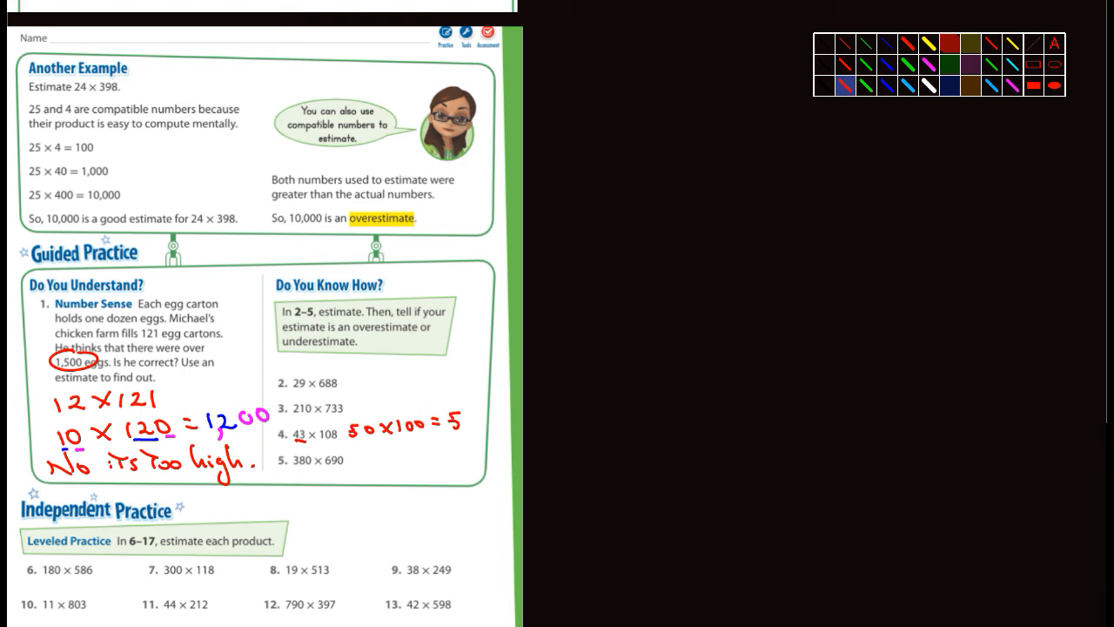
pyautogui.write('000')
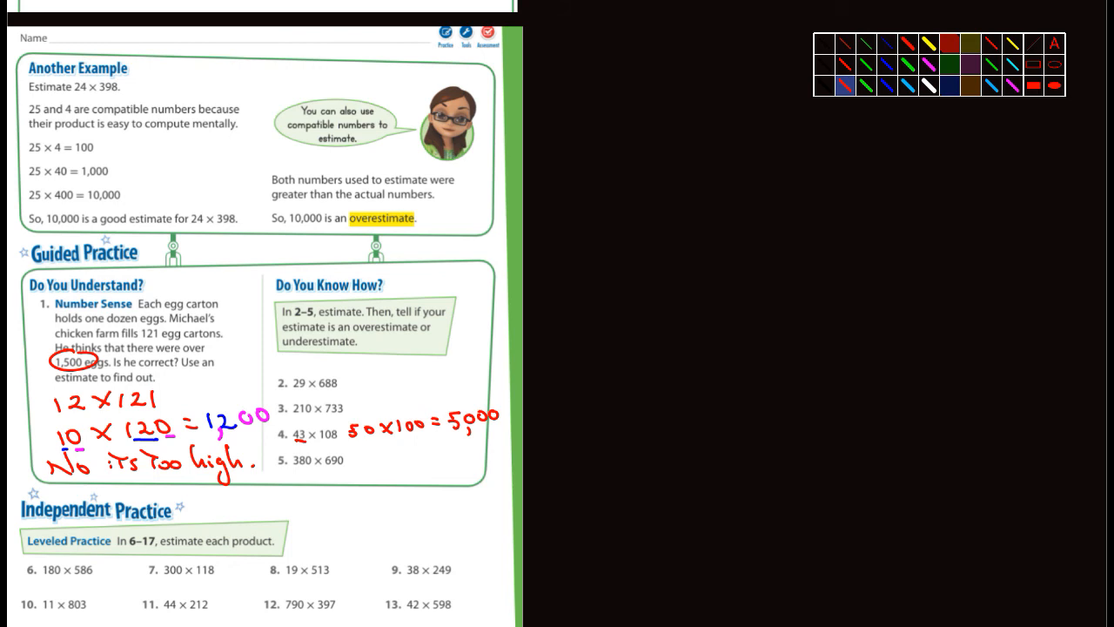
pyautogui.moveTo(557, 409); pyautogui.dragTo(627, 414)
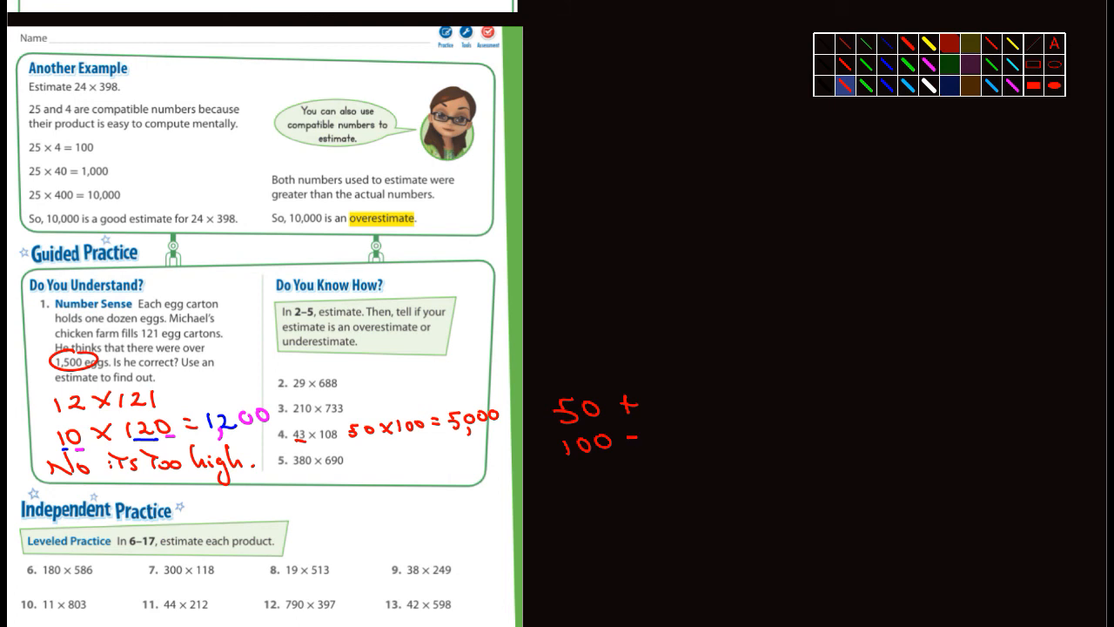
# Add a question mark after the 5,000 estimate
pyautogui.moveTo(675, 380); pyautogui.dragTo(692, 435)
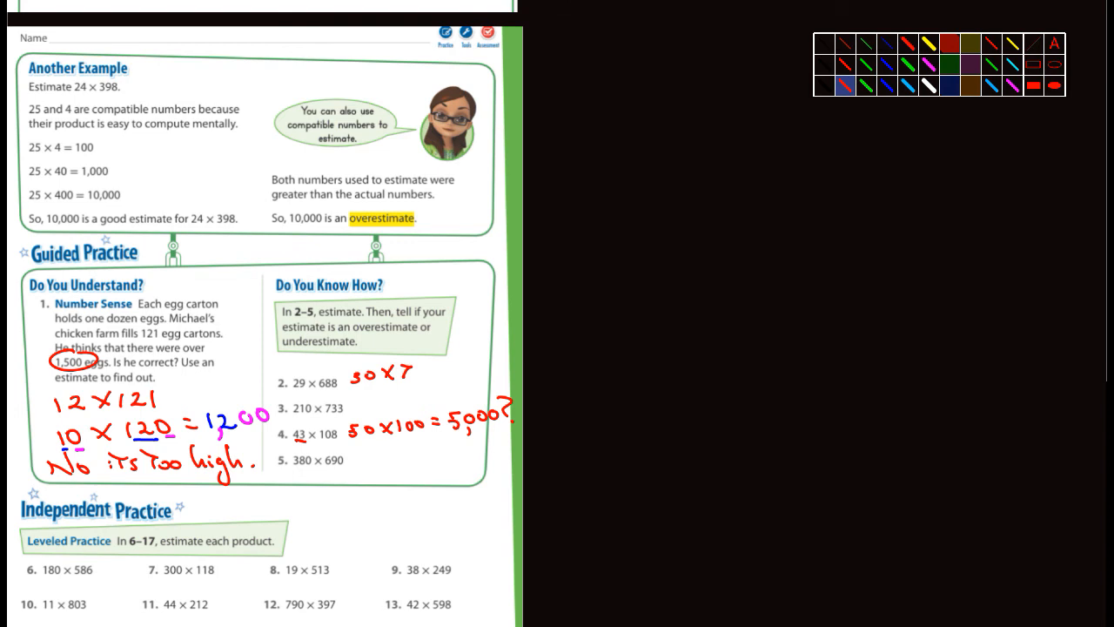
# Complete 30 × 700 = 21,000 beside exercise 2 and label it 'overestimate.'
pyautogui.write('700 =')
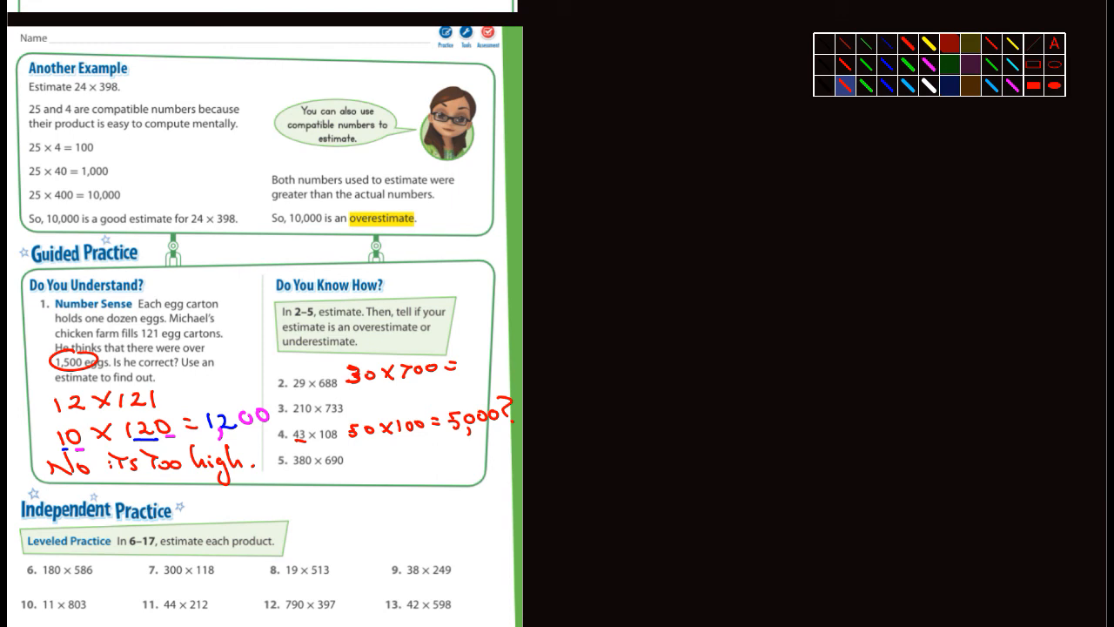
pyautogui.moveTo(466, 360); pyautogui.dragTo(487, 360)
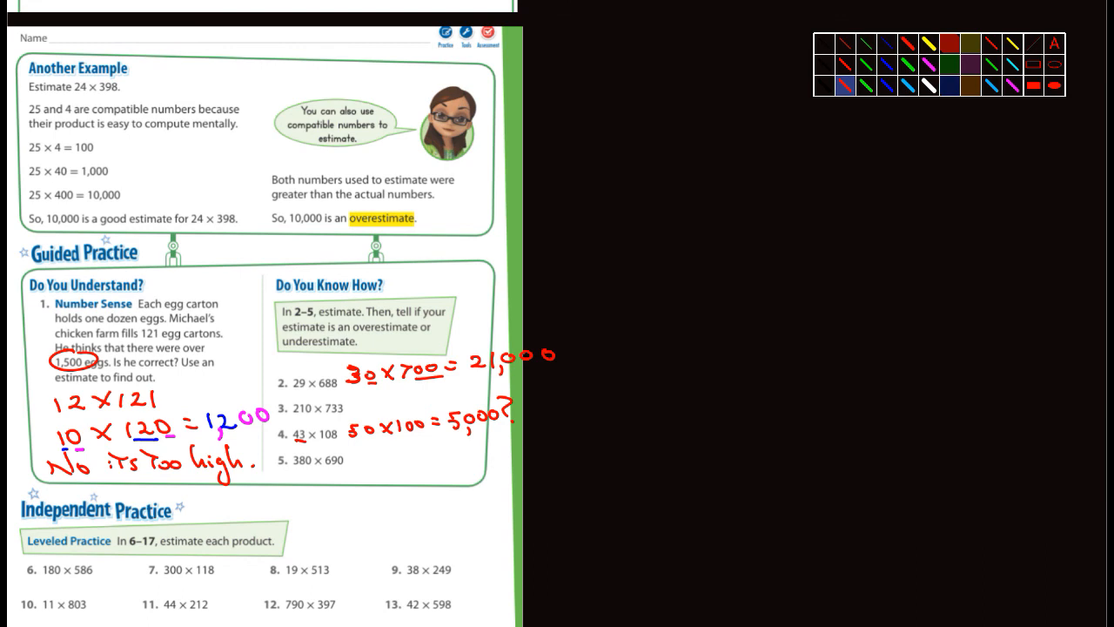
pyautogui.moveTo(575, 355); pyautogui.dragTo(601, 355)
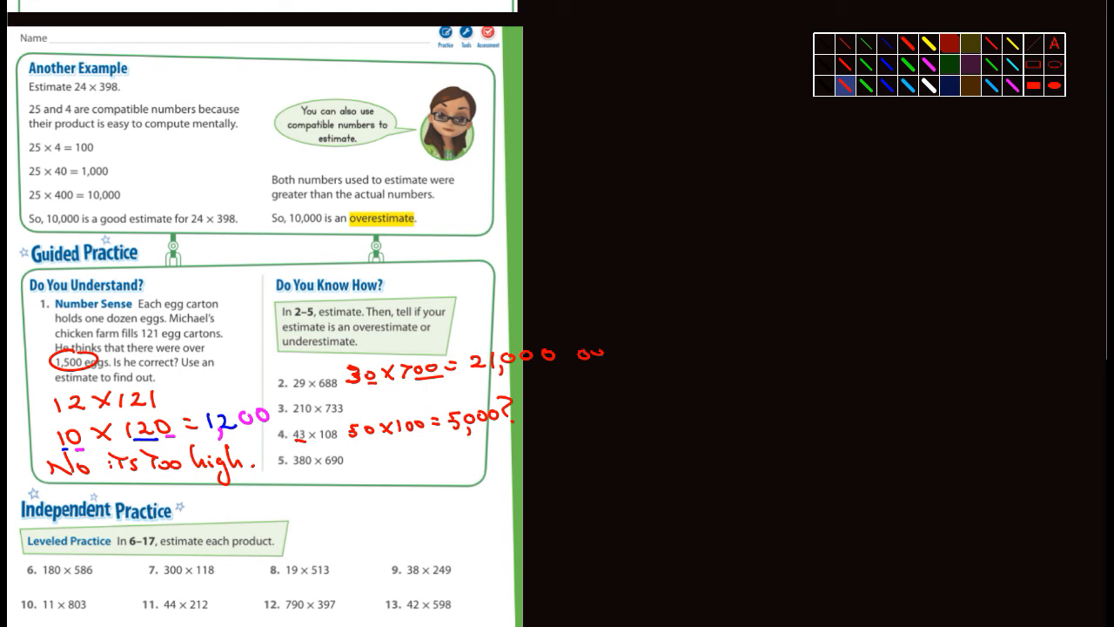
pyautogui.moveTo(571, 352); pyautogui.dragTo(675, 348)
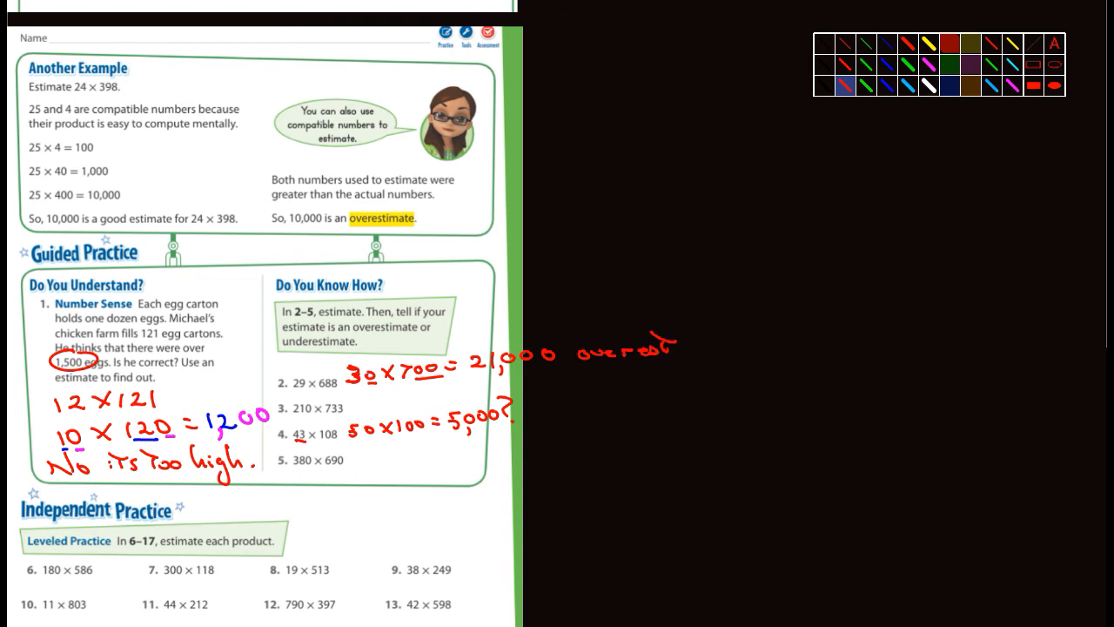
pyautogui.moveTo(644, 348); pyautogui.dragTo(735, 349)
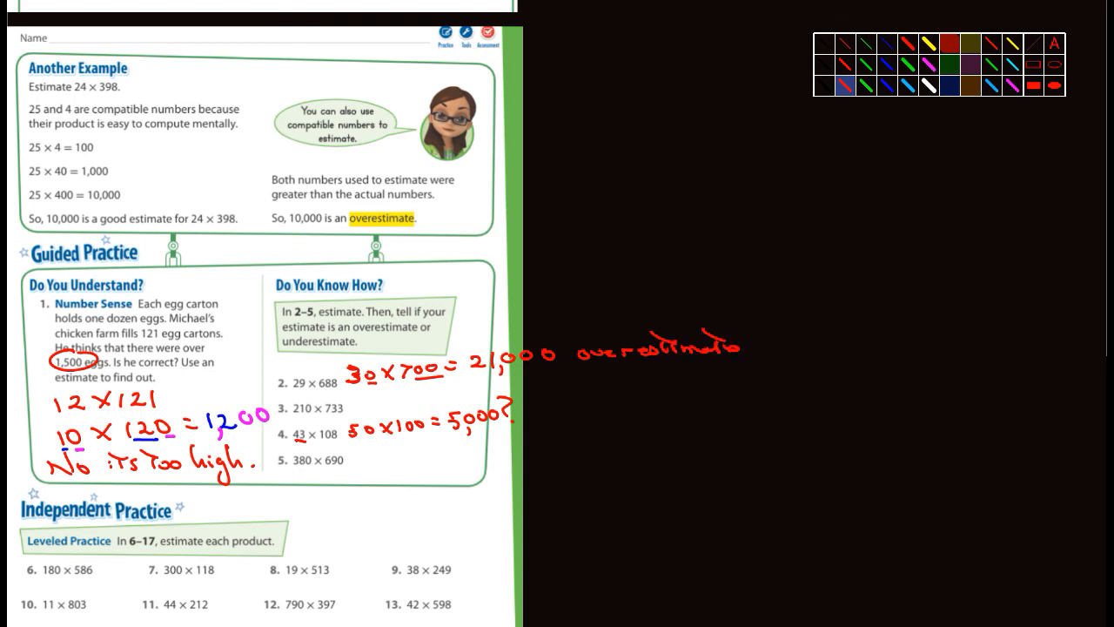
pyautogui.moveTo(728, 348); pyautogui.dragTo(745, 352)
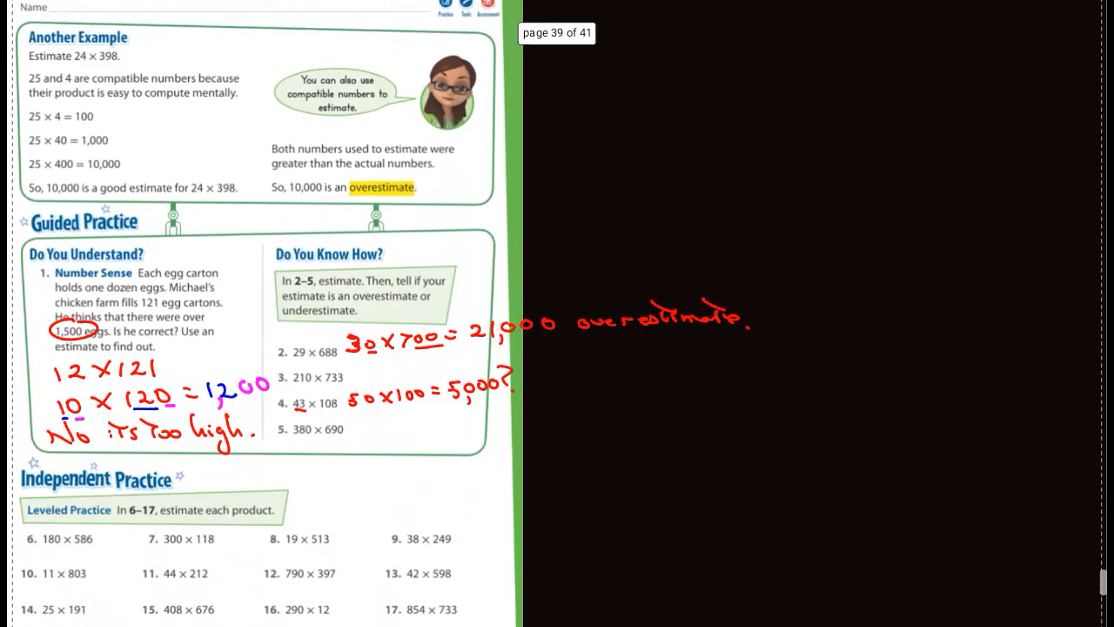
# Scroll down to the Problem Solving exercises 18–25
pyautogui.scroll(-3)
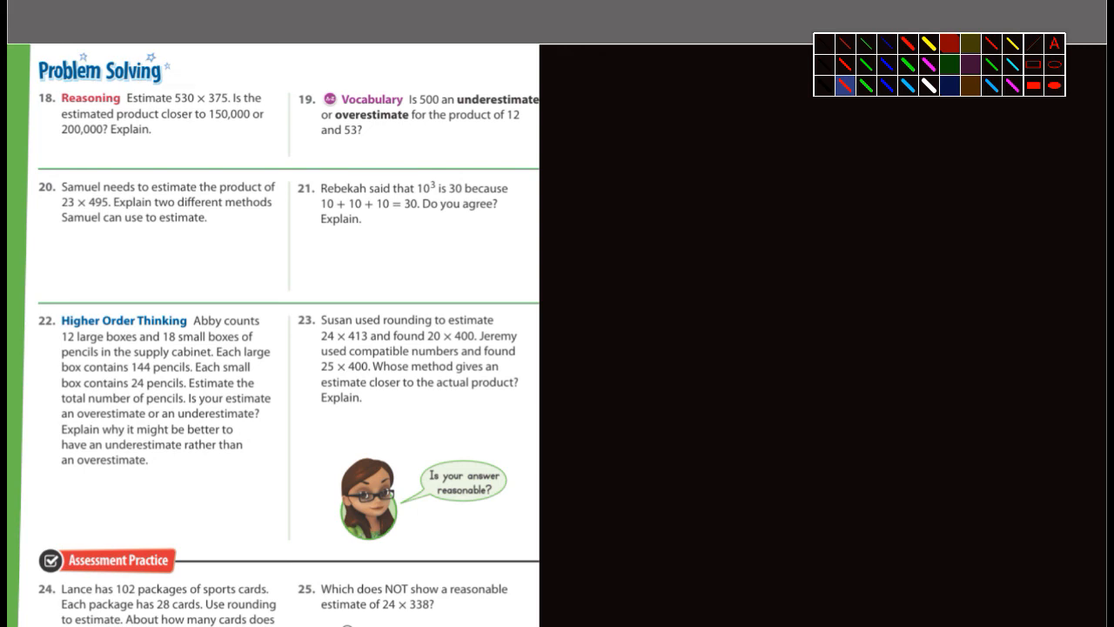
# Write 10 × 50 = under exercise 19 and 20 × 500 = under exercise 20
pyautogui.moveTo(310, 149); pyautogui.dragTo(348, 150)
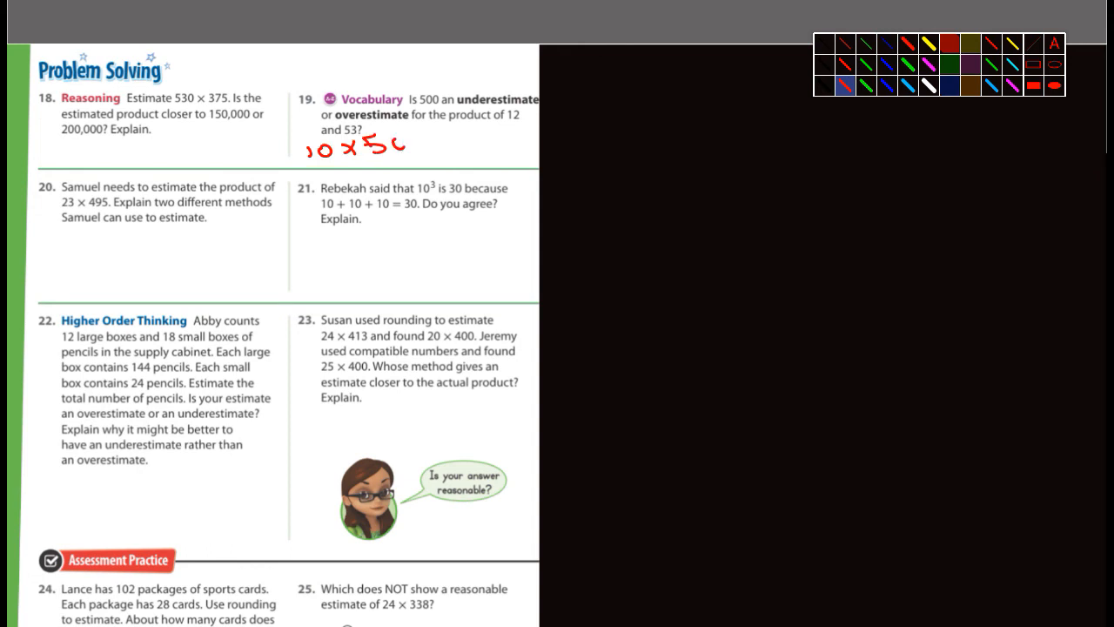
pyautogui.moveTo(397, 143); pyautogui.dragTo(427, 142)
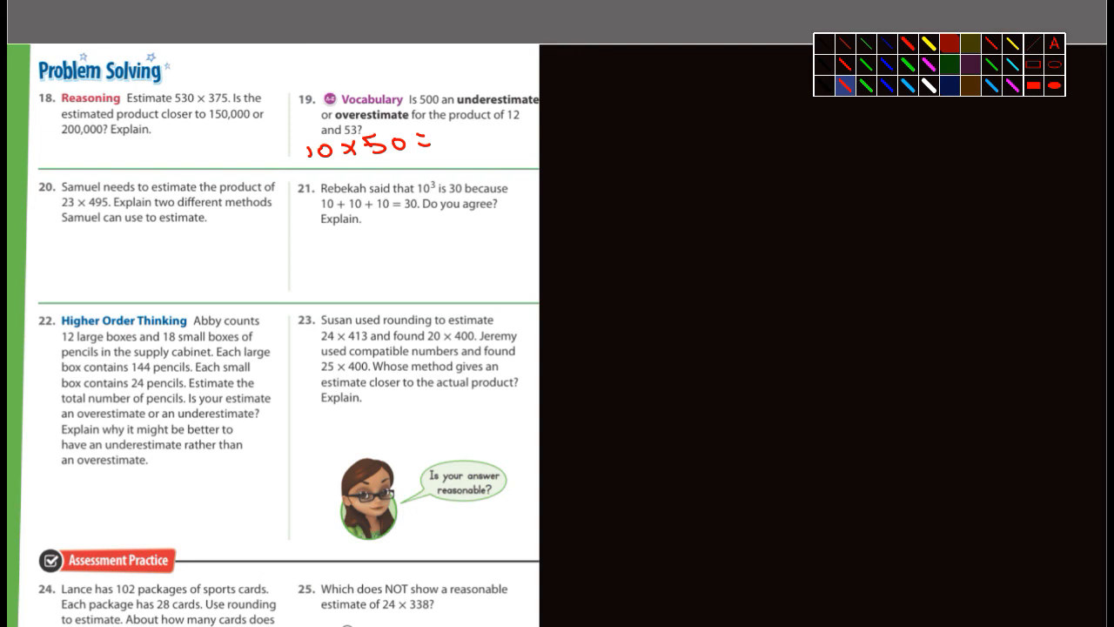
pyautogui.moveTo(62, 236); pyautogui.dragTo(70, 247)
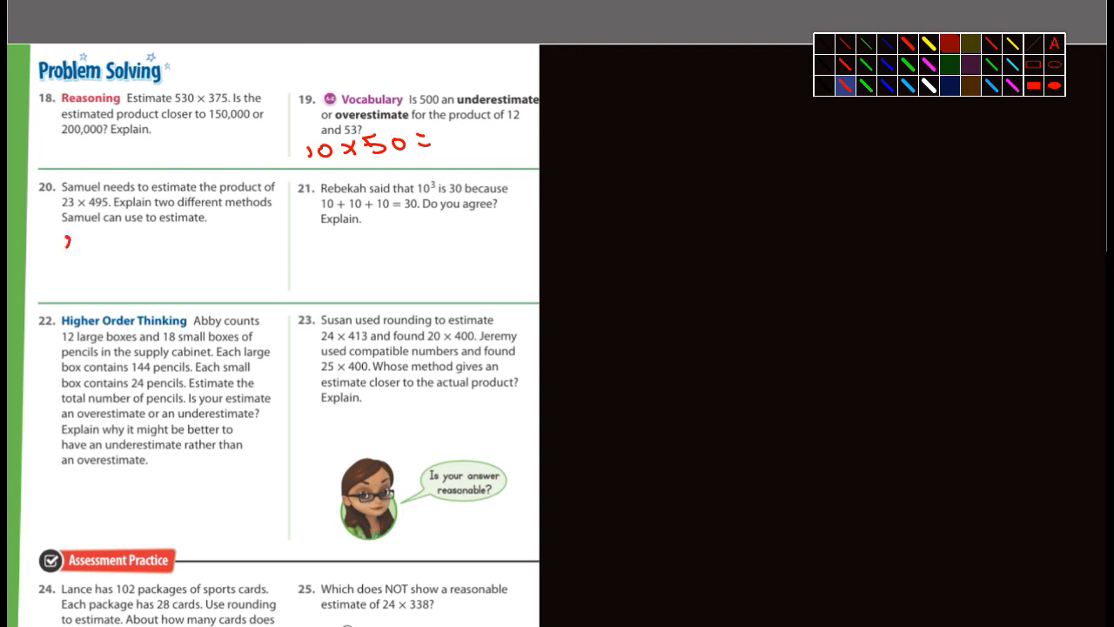
pyautogui.moveTo(61, 244); pyautogui.dragTo(105, 244)
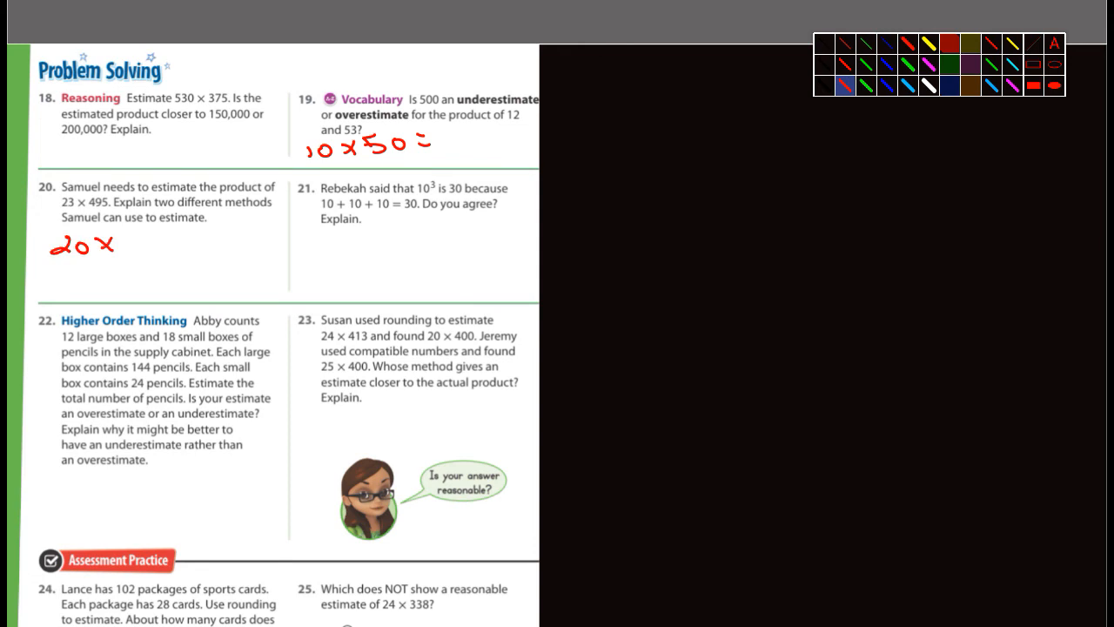
pyautogui.moveTo(119, 240); pyautogui.dragTo(188, 247)
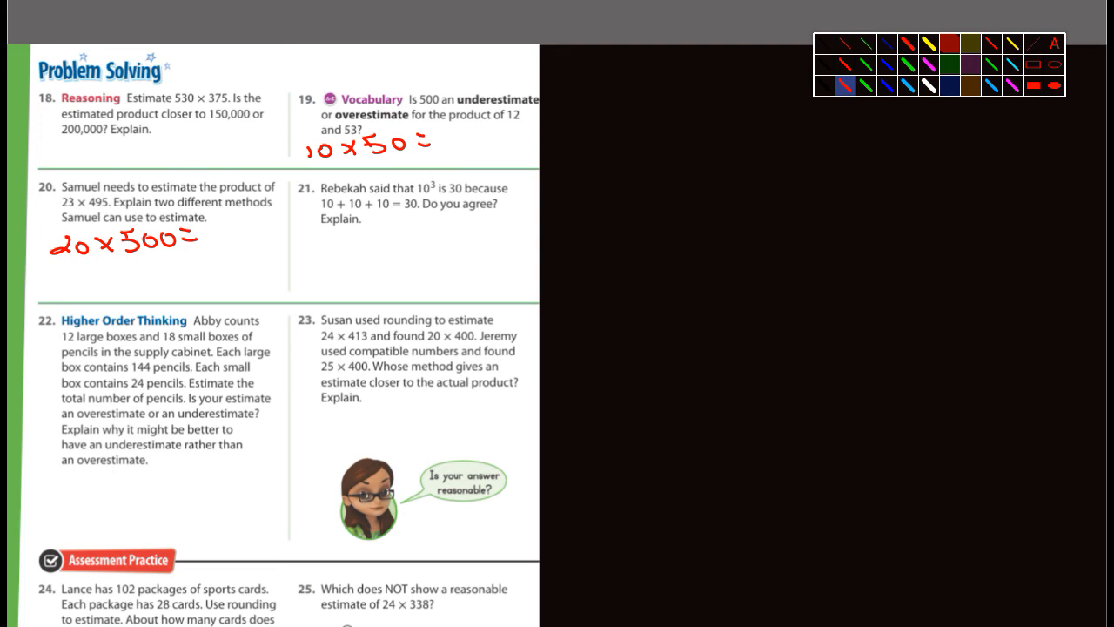
# Answer 'No' under exercise 21, write 10 × 10 × 10 = beside it, and scroll to Assessment Practice
pyautogui.moveTo(296, 253); pyautogui.dragTo(322, 235)
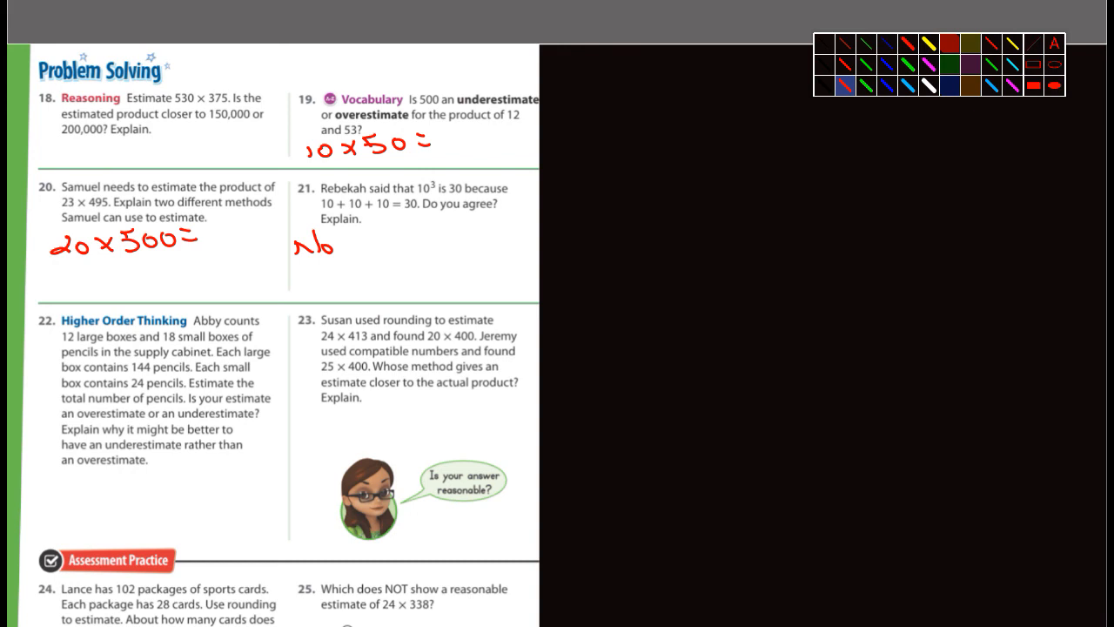
pyautogui.moveTo(578, 209); pyautogui.dragTo(662, 195)
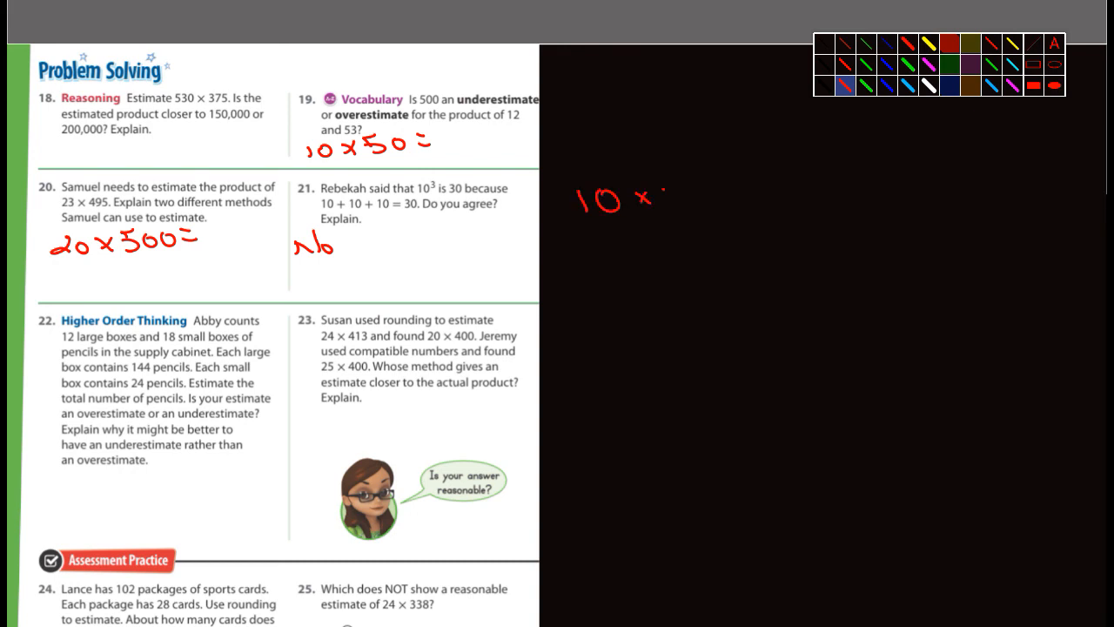
pyautogui.moveTo(658, 195); pyautogui.dragTo(713, 195)
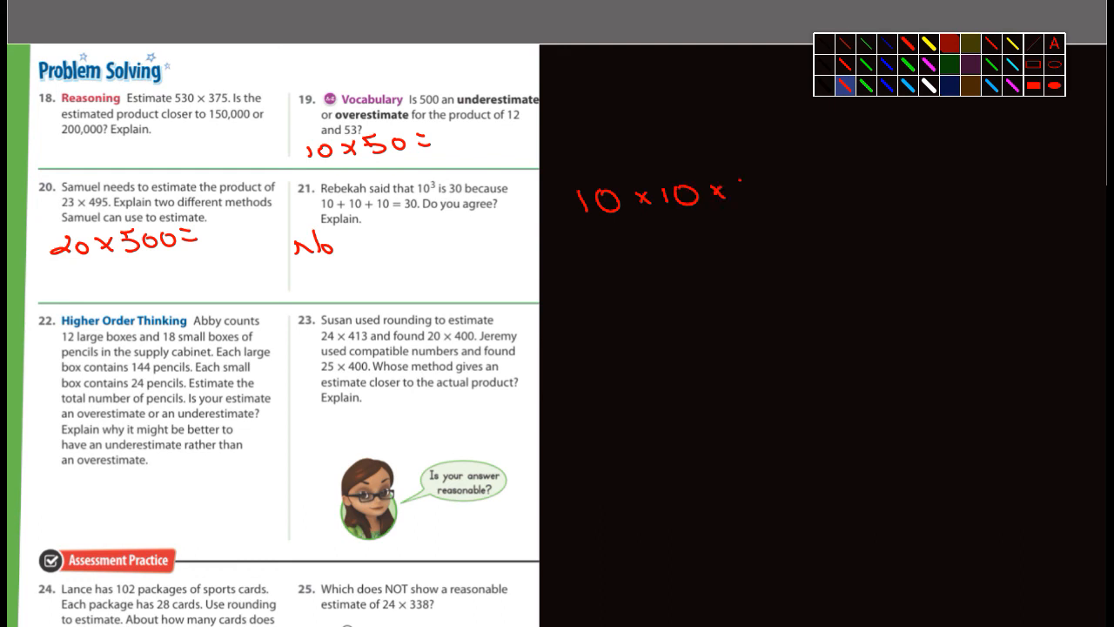
pyautogui.moveTo(734, 195); pyautogui.dragTo(801, 192)
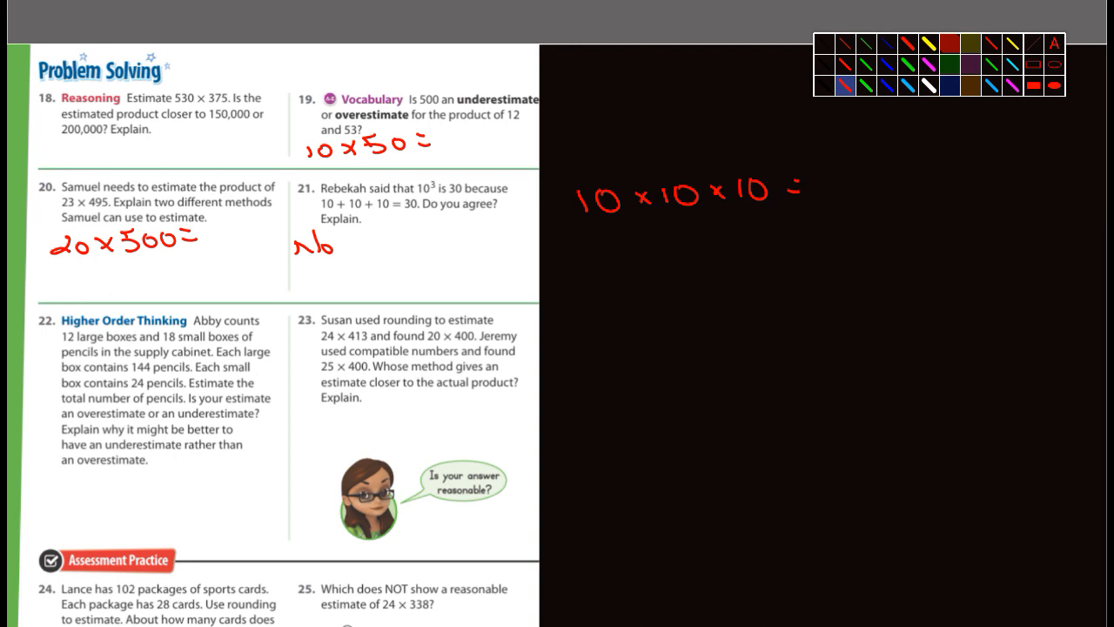
pyautogui.scroll(-3)
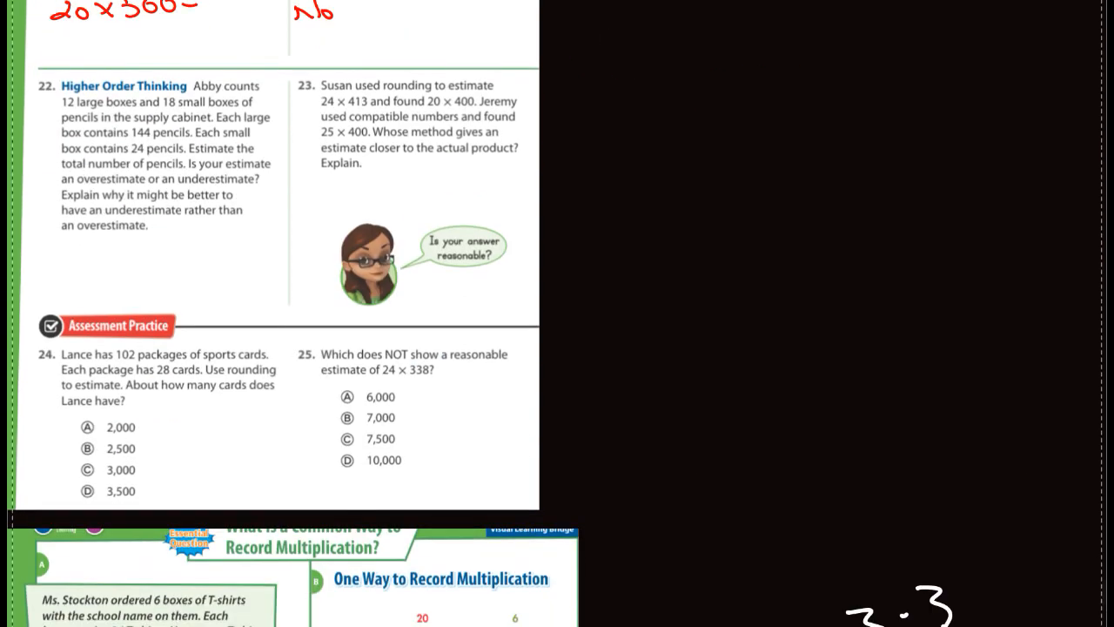